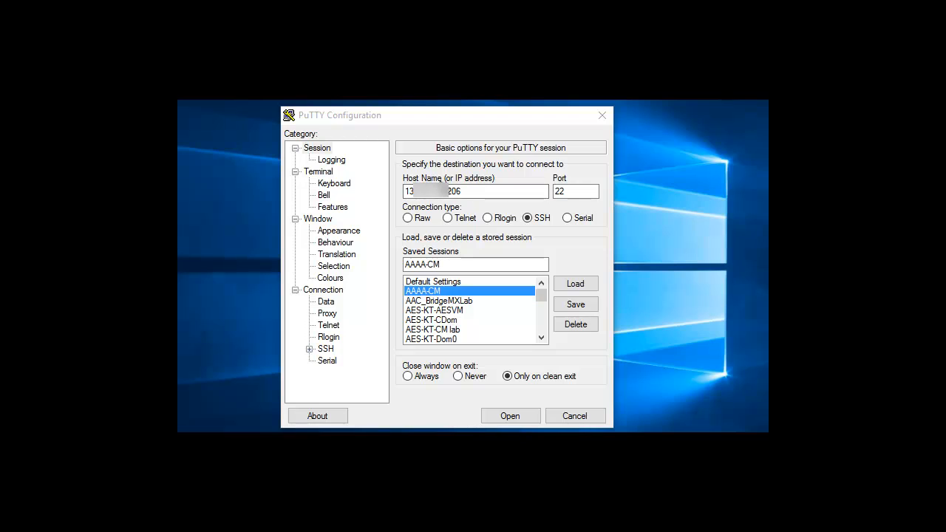
# Step: Open a Telnet session to the saved AAAA-CM host on port 23
pyautogui.click(575, 191)
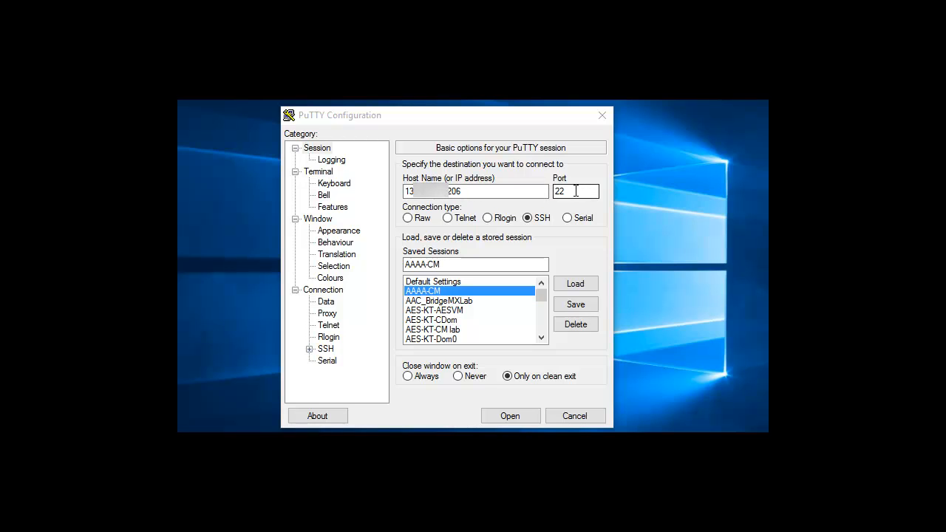
pyautogui.click(527, 217)
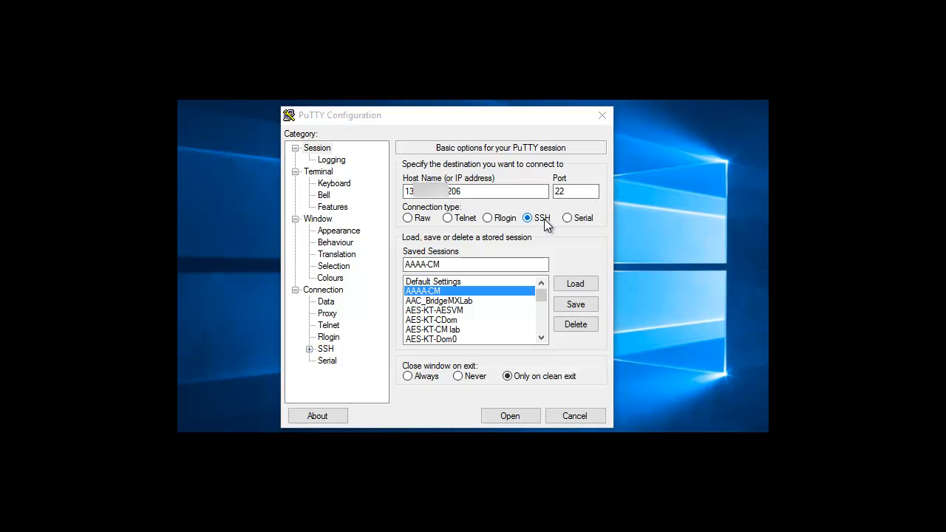
pyautogui.moveTo(464, 218)
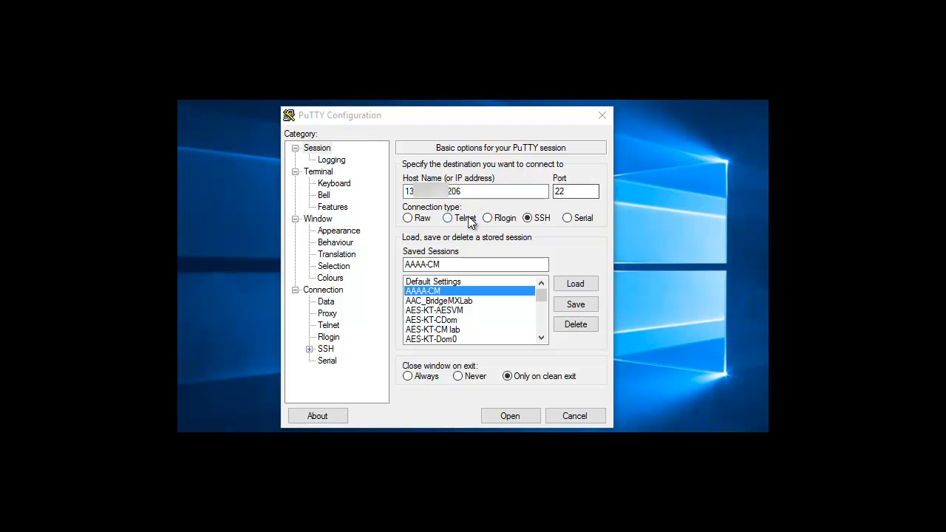
pyautogui.click(447, 217)
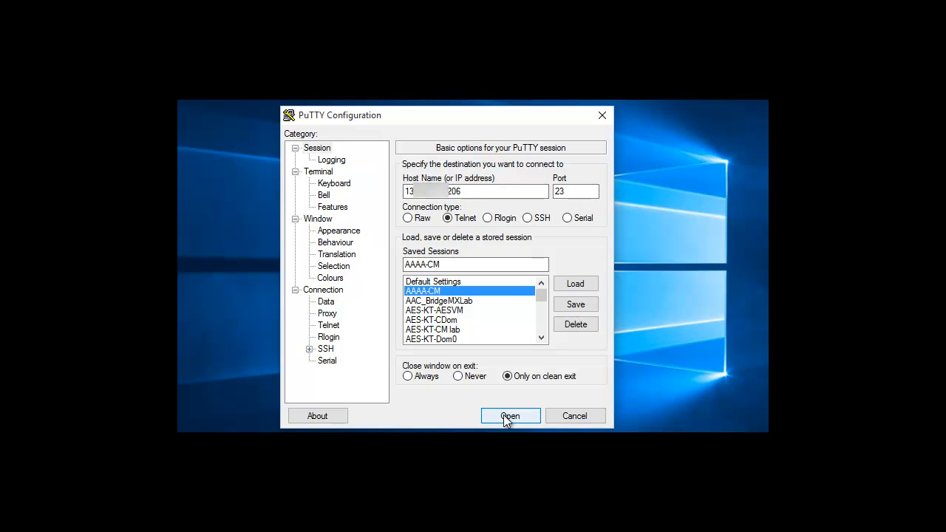
pyautogui.click(509, 415)
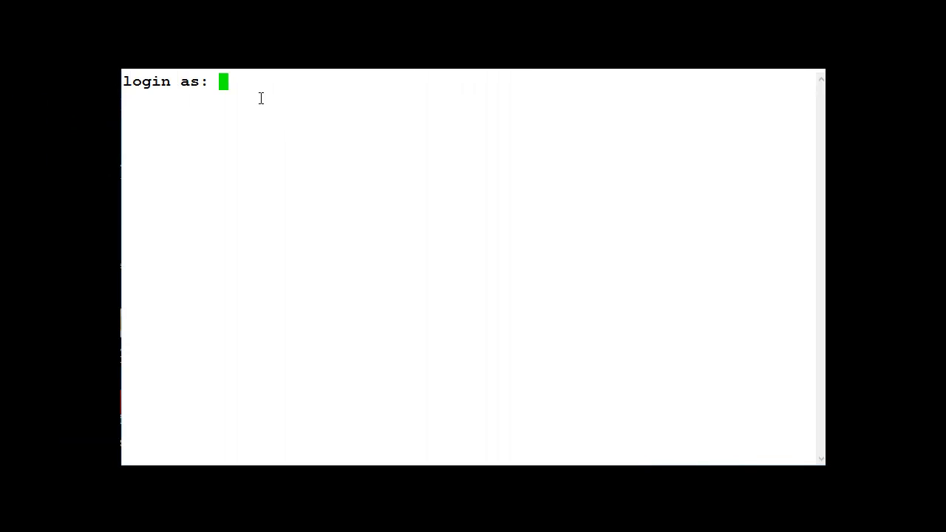
# Step: Log in as init and reach the init@cmlabo shell prompt
pyautogui.write('init')
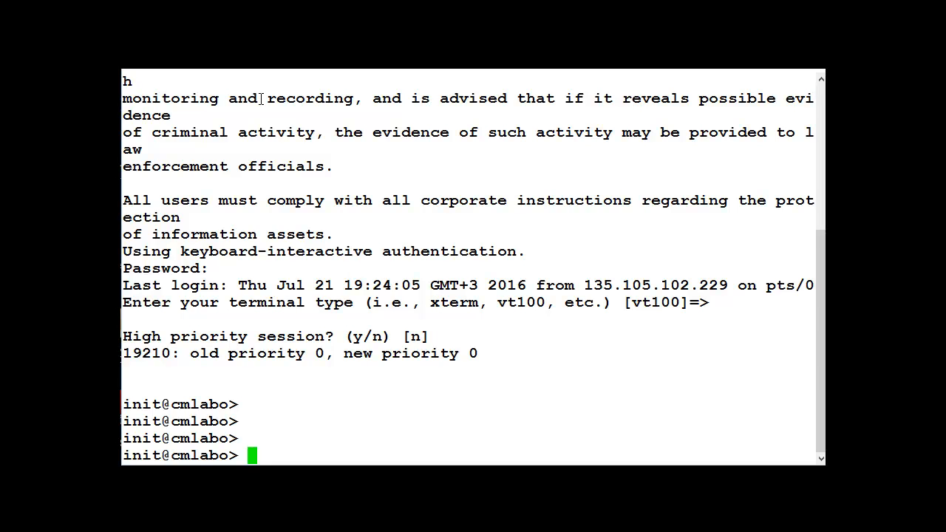
# Step: Run almdisplay -v to list alarms, reporting no server alarms
pyautogui.write('a')
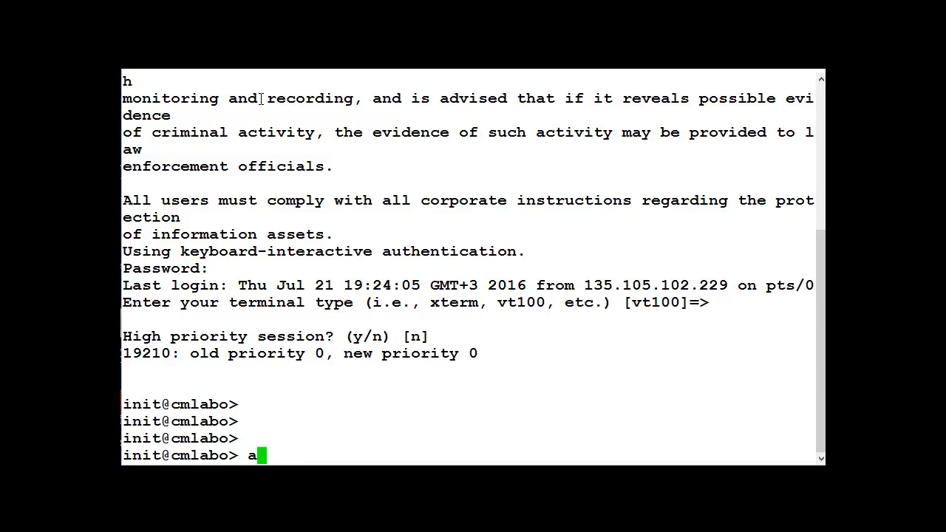
pyautogui.write('lmdisplay -')
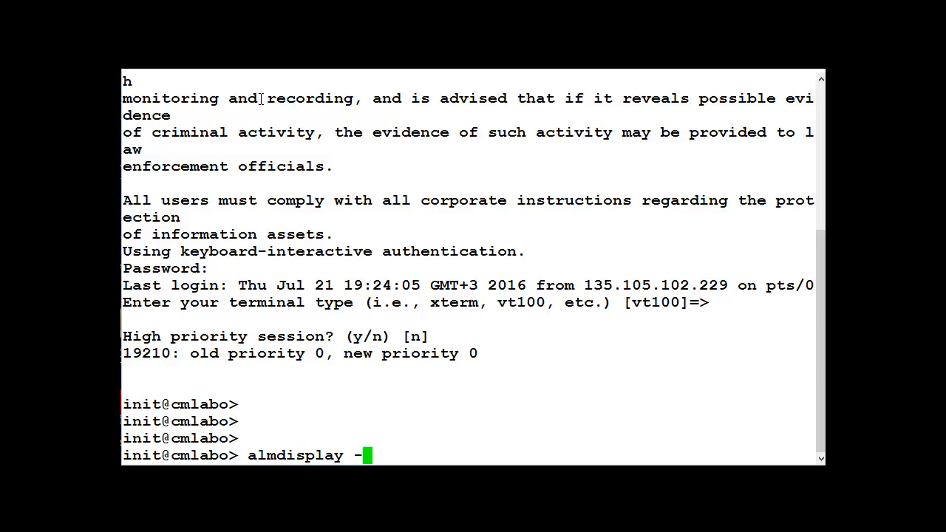
pyautogui.write('v')
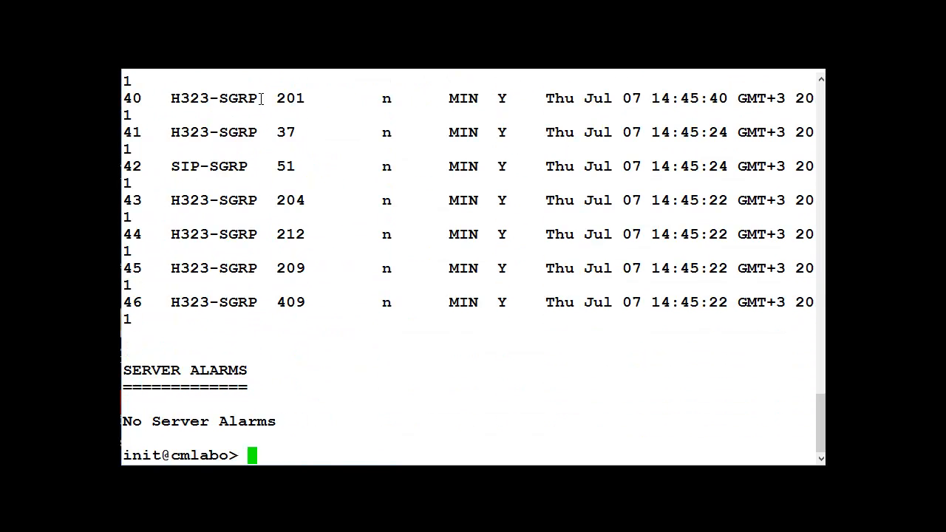
pyautogui.moveTo(359, 284)
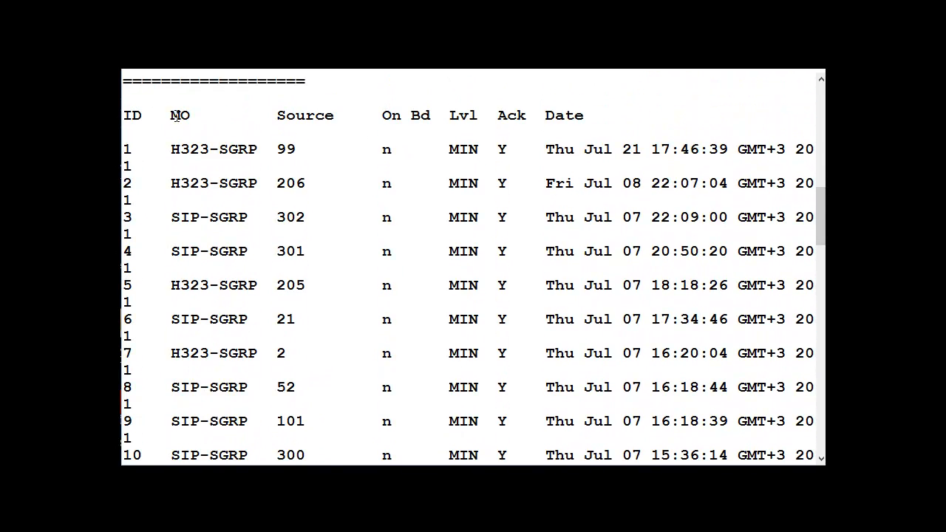
pyautogui.moveTo(431, 221)
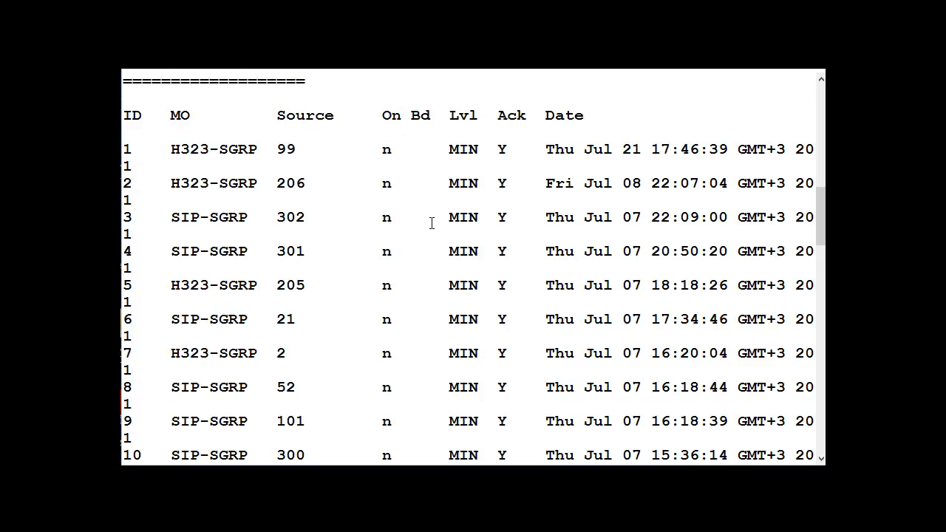
pyautogui.moveTo(464, 230)
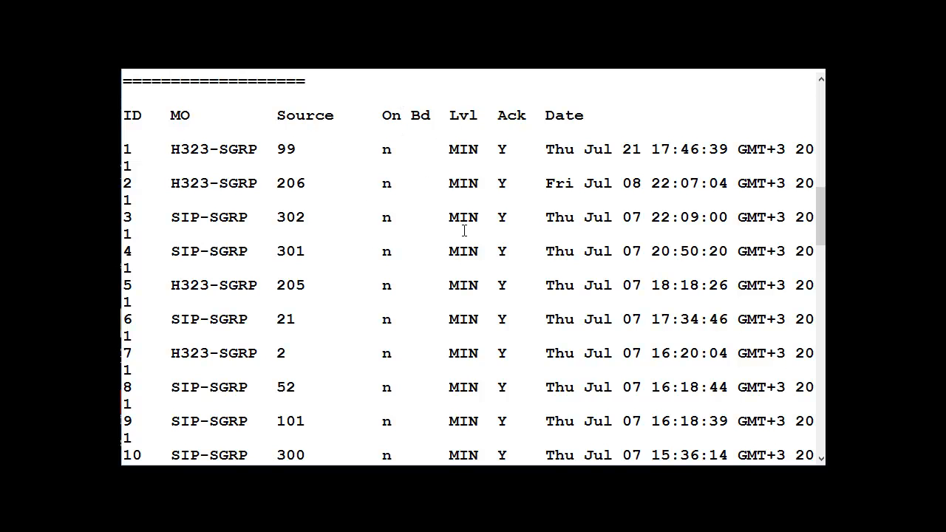
pyautogui.scroll(-3)
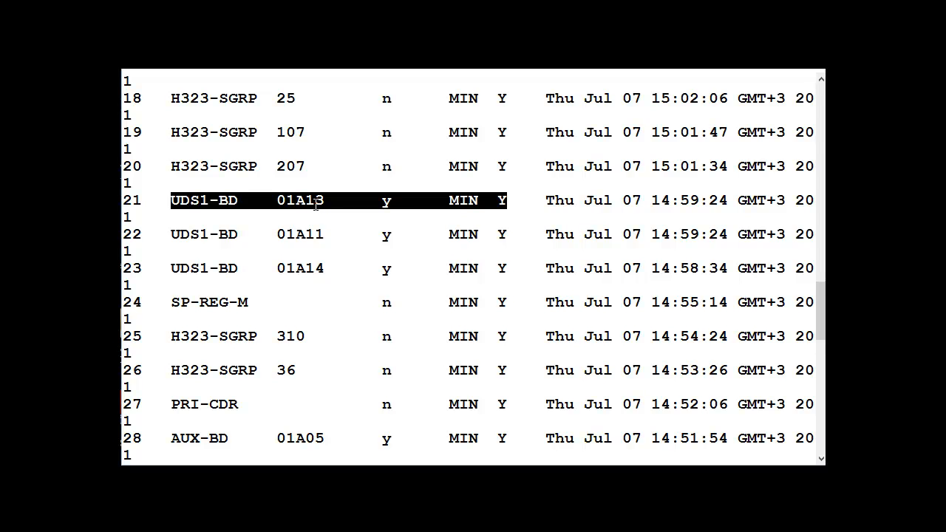
pyautogui.moveTo(249, 201)
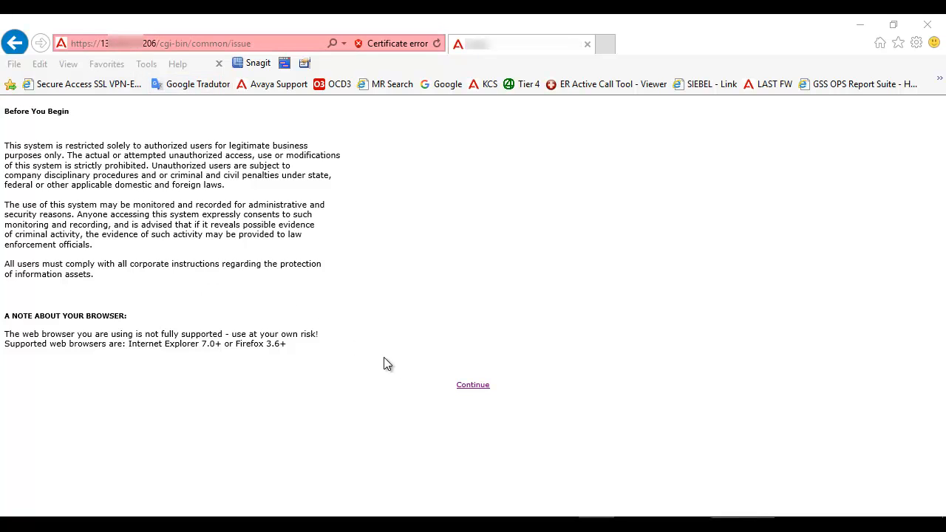
pyautogui.moveTo(473, 387)
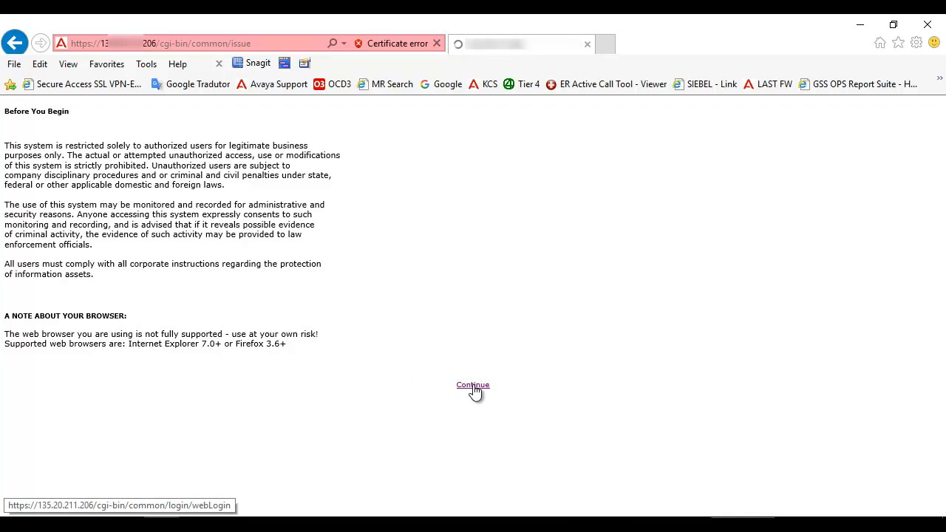
# Step: Log on to the SMI web interface as init, past the notice and last-login message
pyautogui.click(472, 385)
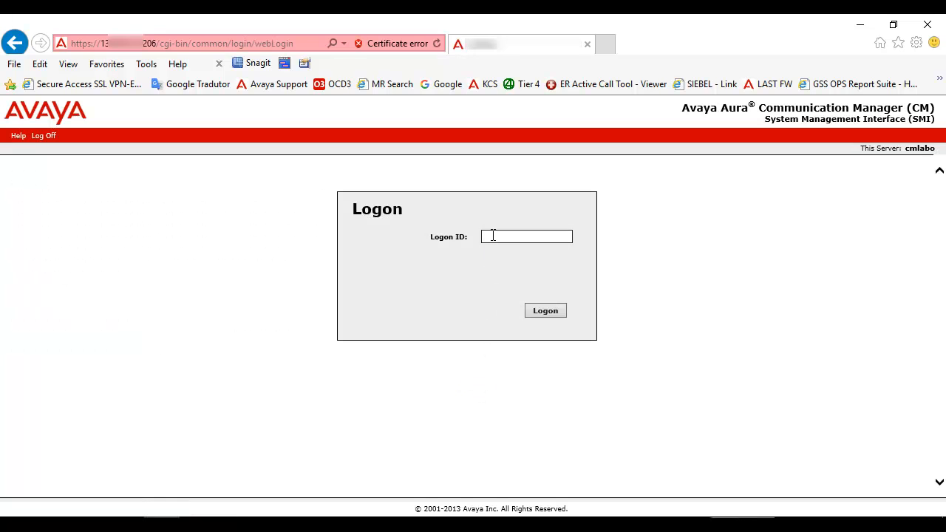
pyautogui.write('init')
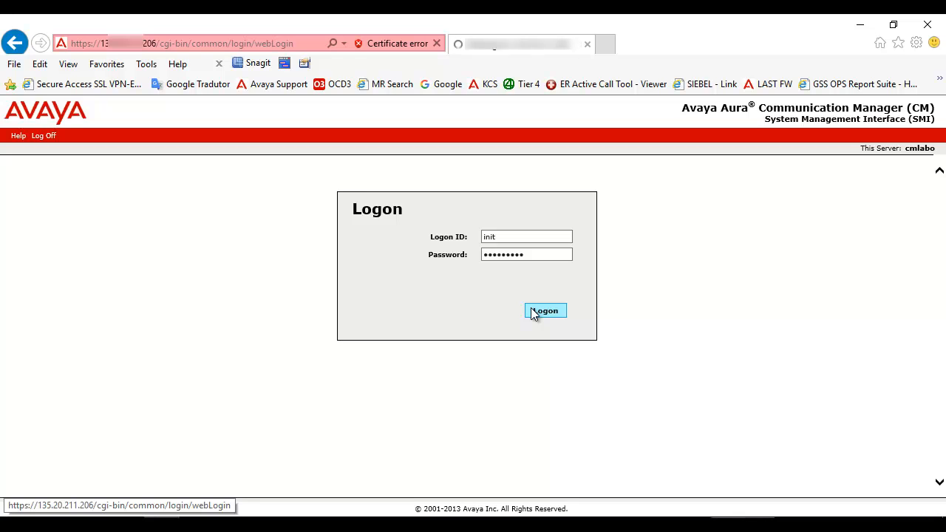
pyautogui.click(545, 310)
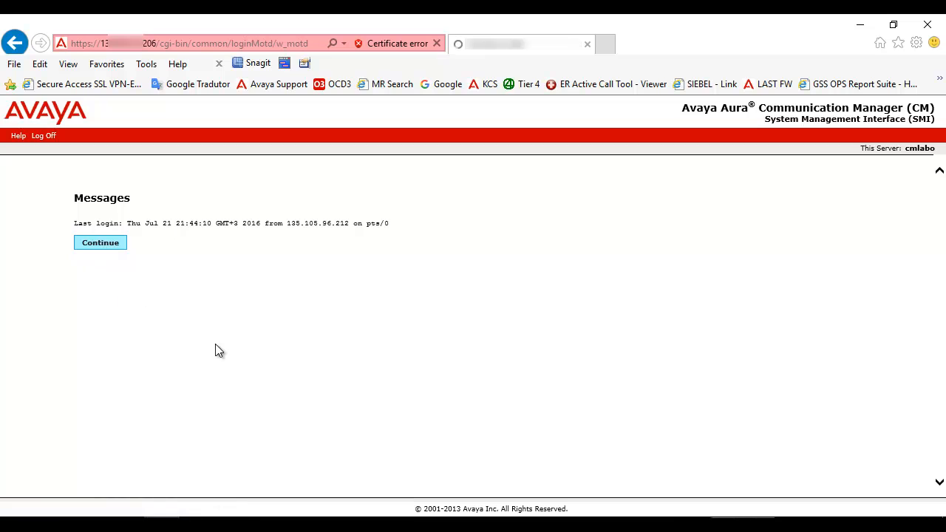
pyautogui.click(100, 243)
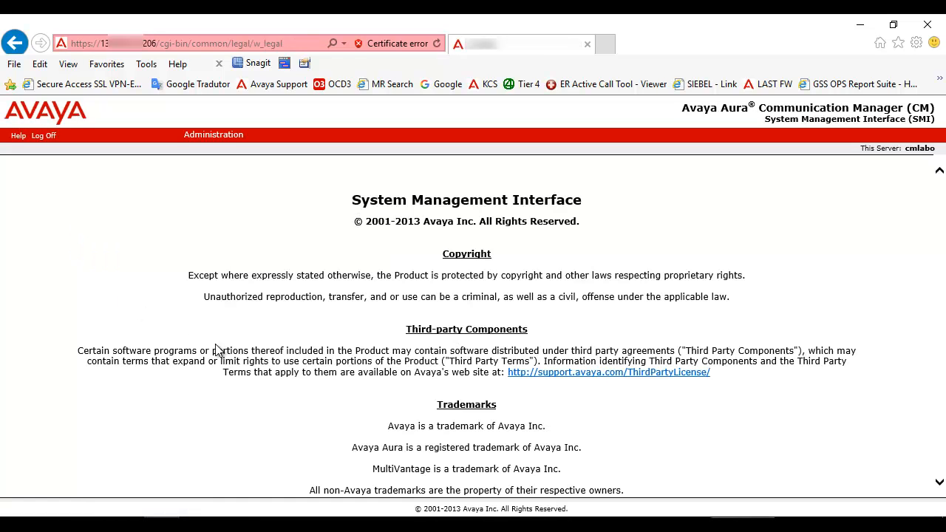
# Step: Go to Administration > Server (Maintenance) and open Current Alarms
pyautogui.click(213, 134)
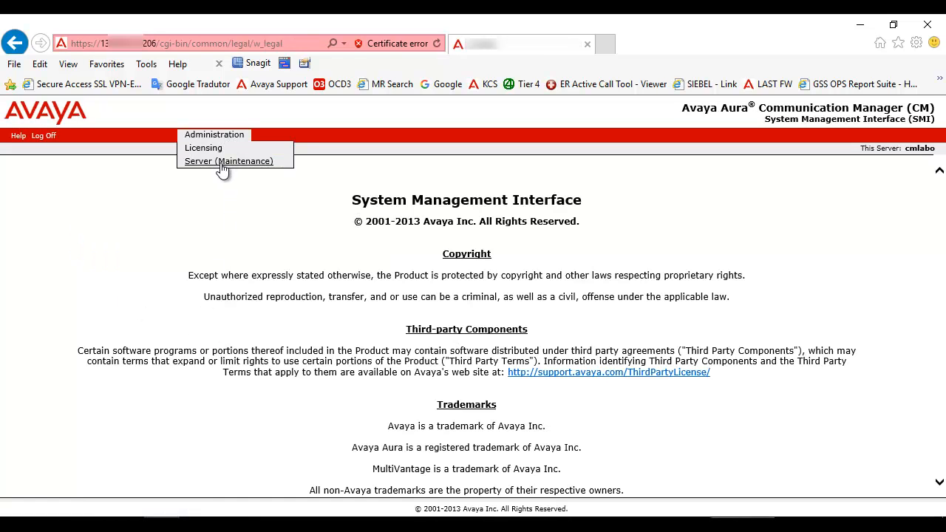
pyautogui.click(228, 161)
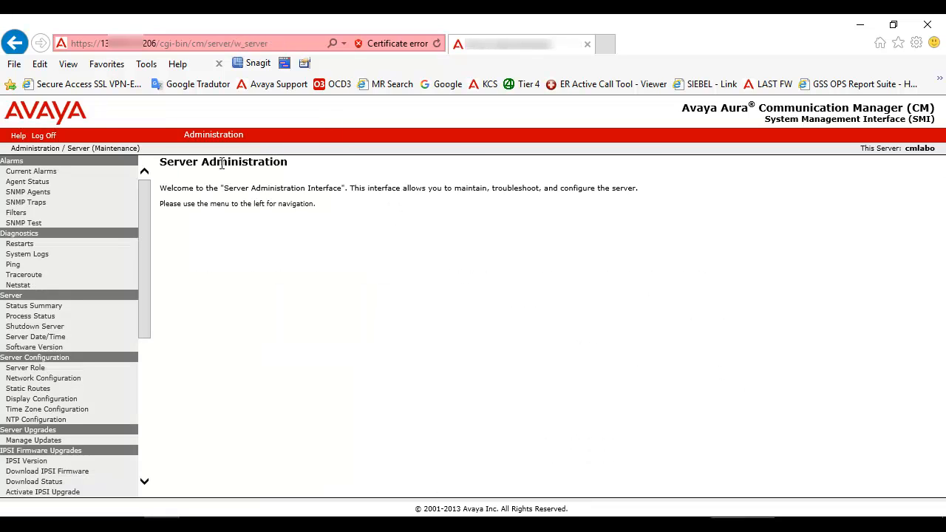
pyautogui.moveTo(116, 210)
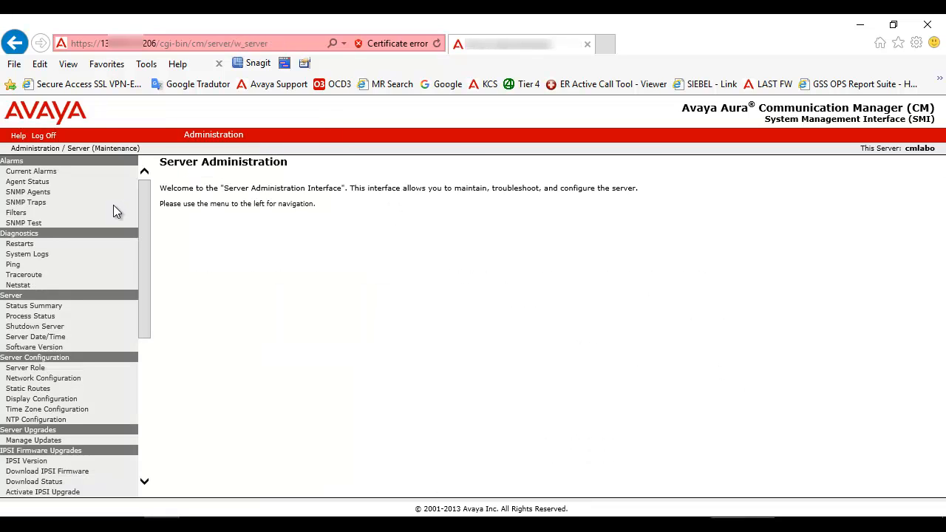
pyautogui.moveTo(31, 171)
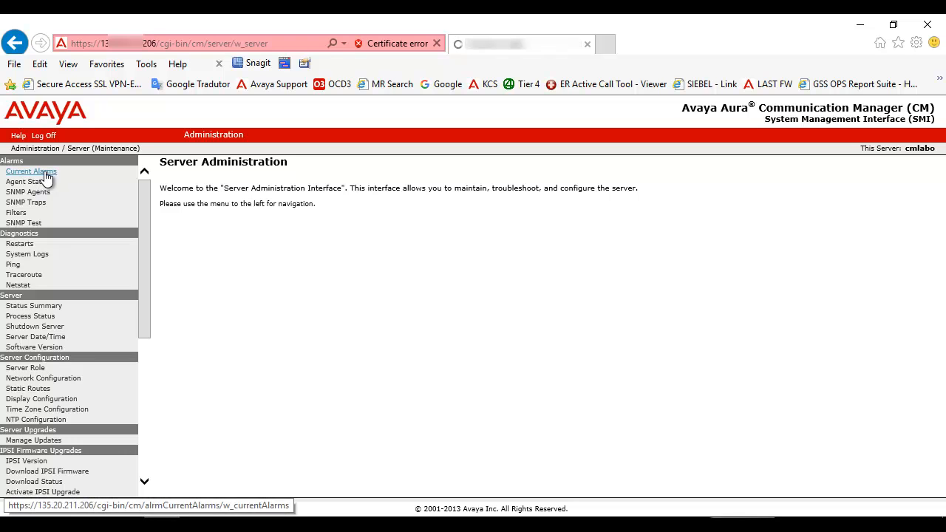
pyautogui.click(31, 171)
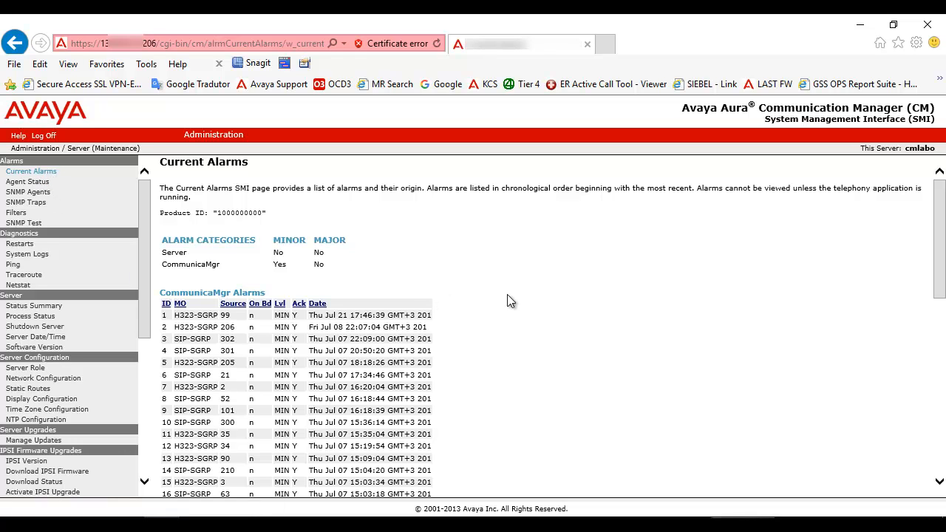
# Step: Scroll the CommunicaMgr Alarms table down to its last entry, 46
pyautogui.scroll(-3)
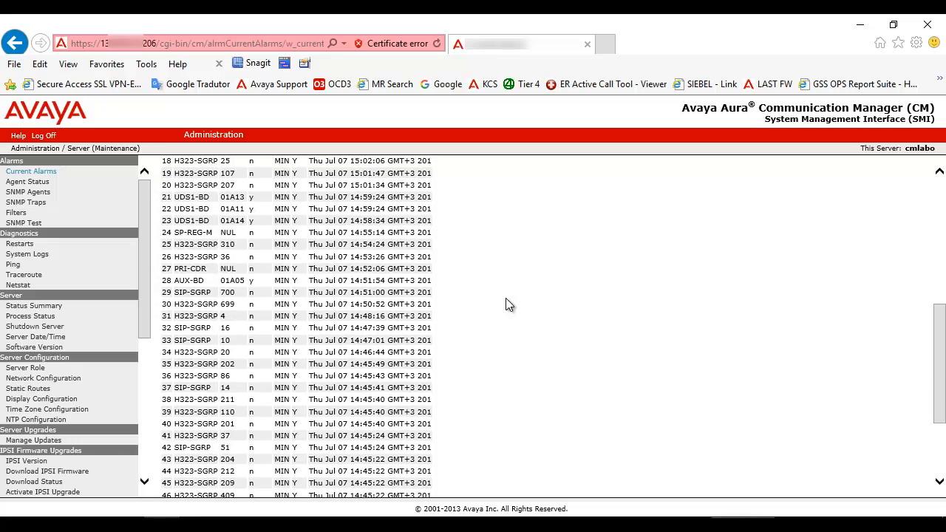
pyautogui.scroll(-3)
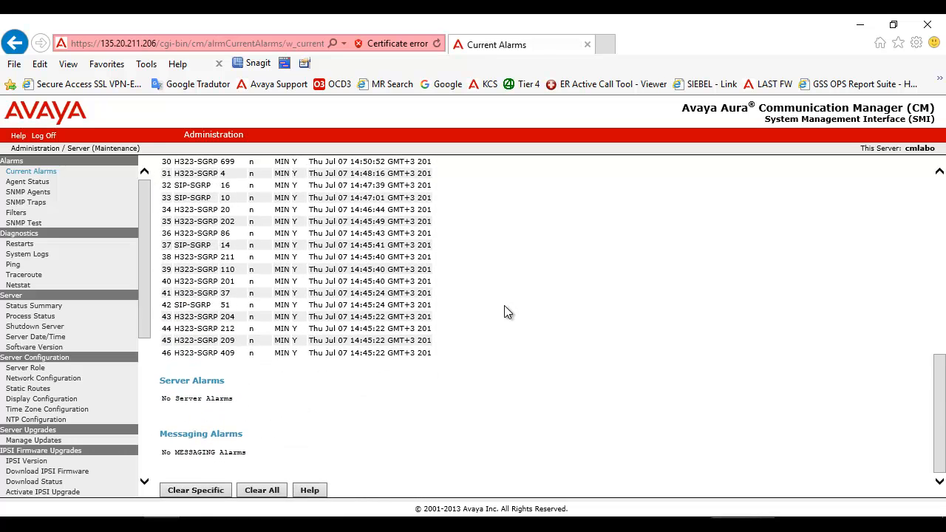
pyautogui.moveTo(195, 490)
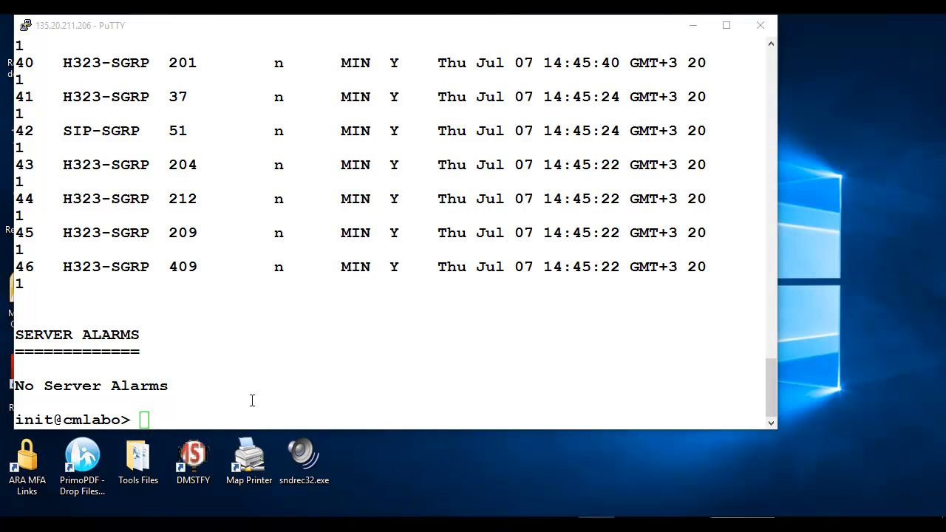
pyautogui.moveTo(279, 393)
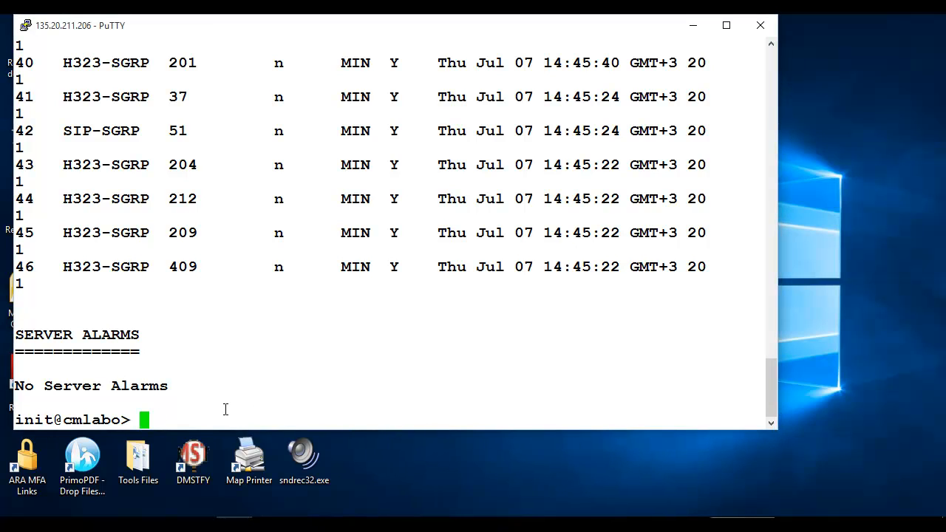
# Step: Start a SAT session with terminal type sunt and reach the Command prompt
pyautogui.write('s')
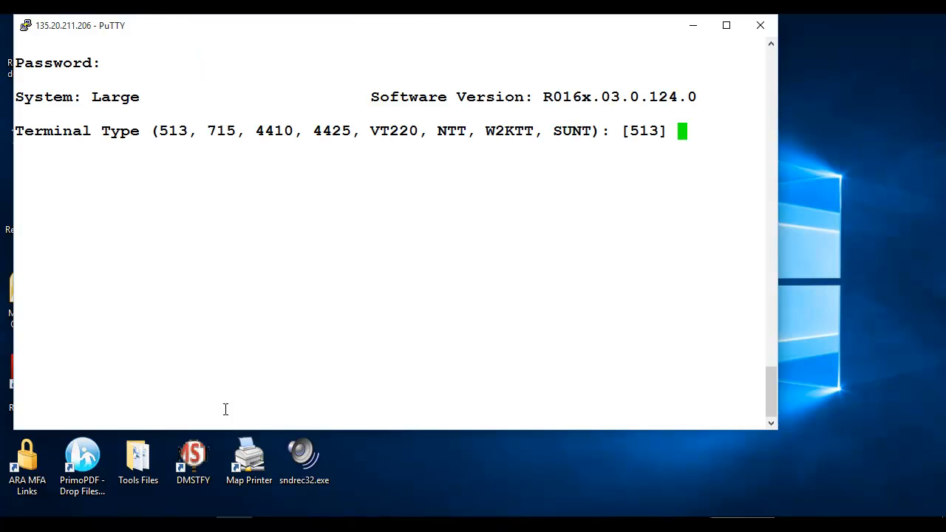
pyautogui.write('sunt')
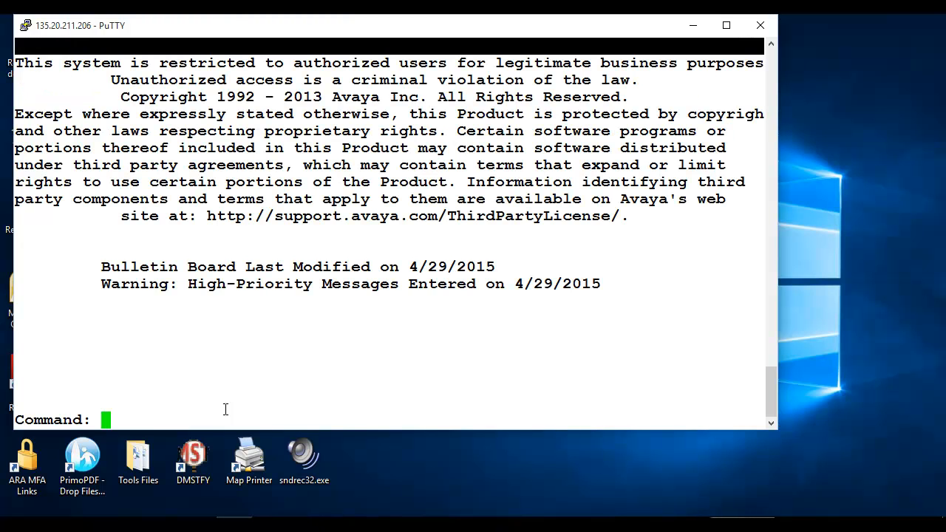
# Step: Run display alarms in SAT and page through the ADJ-IP WARNING entries
pyautogui.write('display alarms')
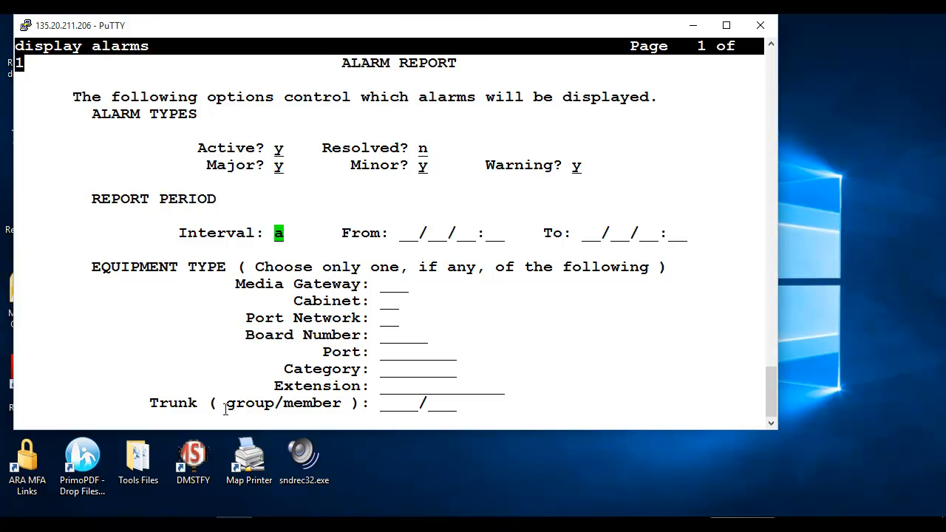
pyautogui.press('Tab')
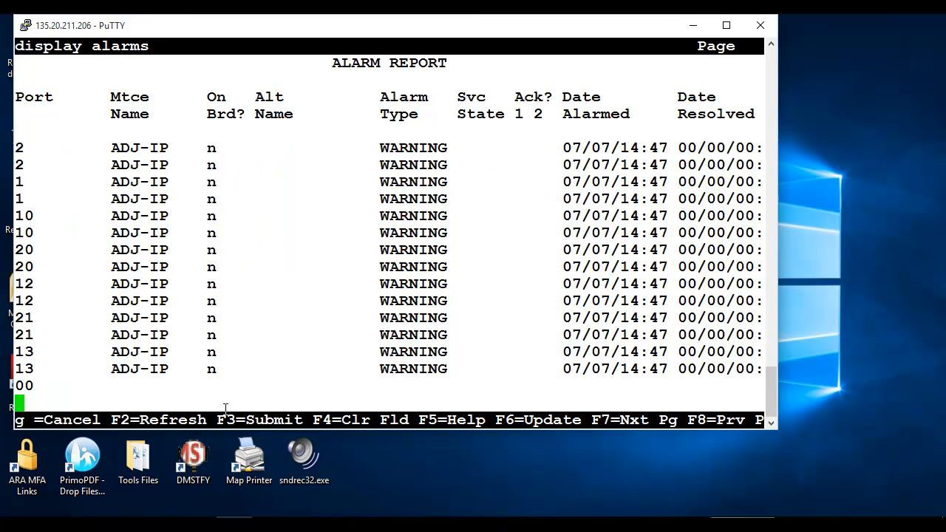
pyautogui.press('f7')
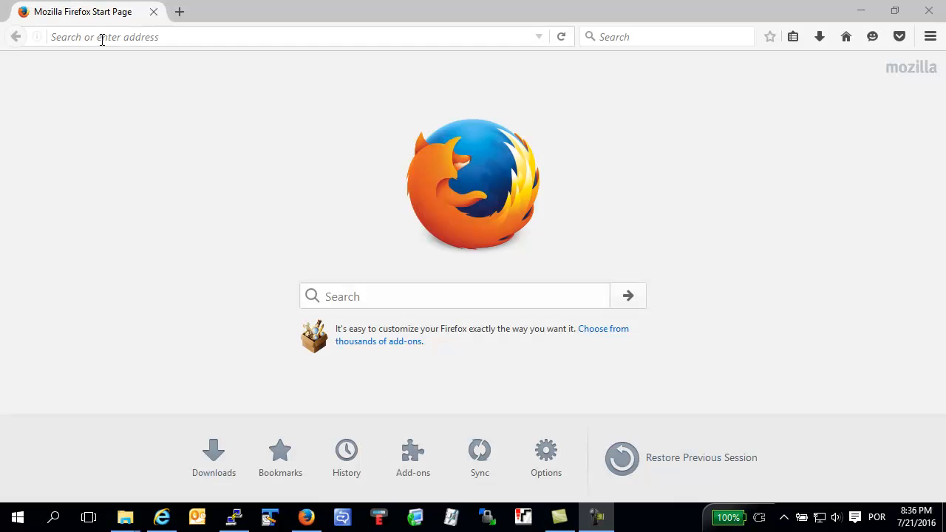
# Step: Browse to support.avaya.com Diagnostics & Tools Lookup and scroll to Avaya Alarm Dictionary
pyautogui.click(281, 37)
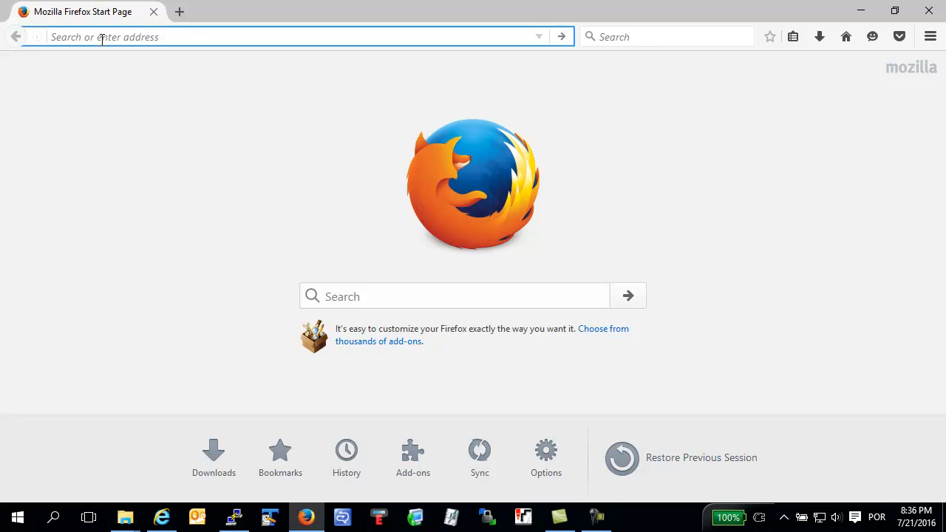
pyautogui.write('support.avaya.com/')
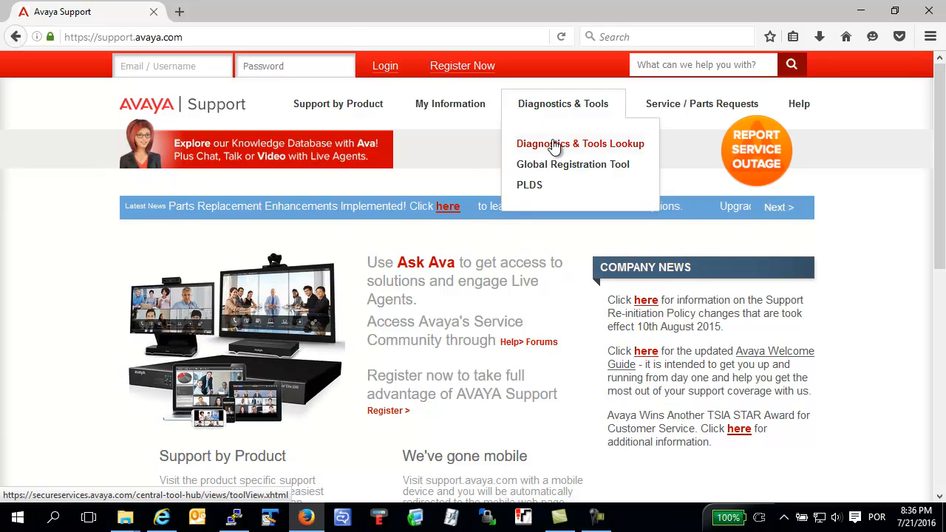
pyautogui.click(581, 143)
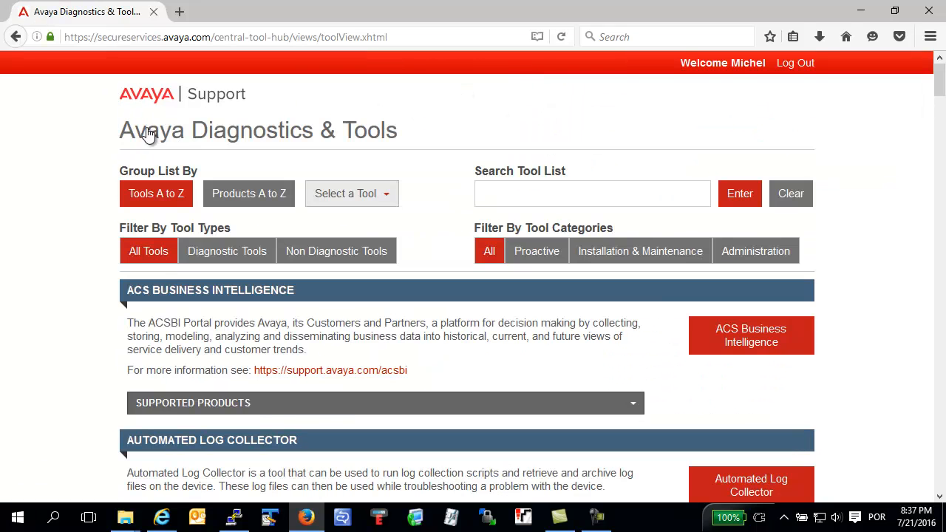
pyautogui.moveTo(892, 139)
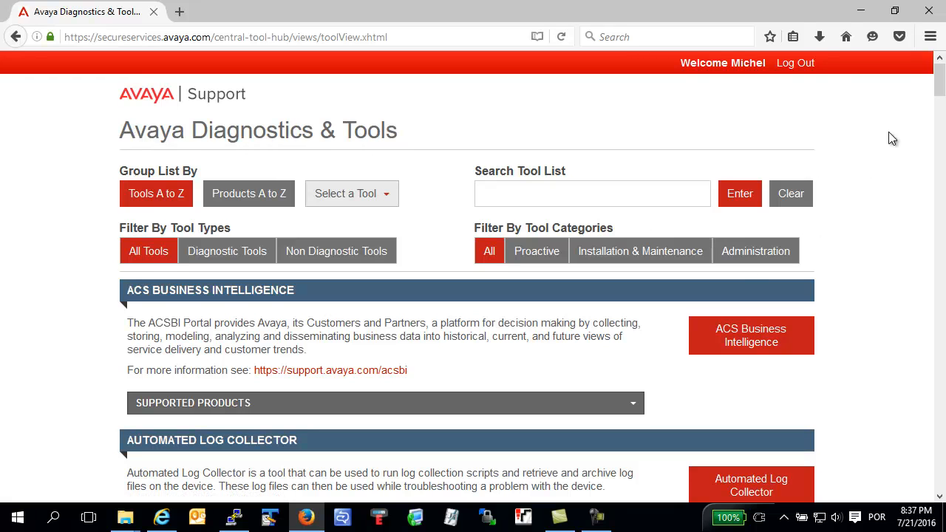
pyautogui.scroll(-3)
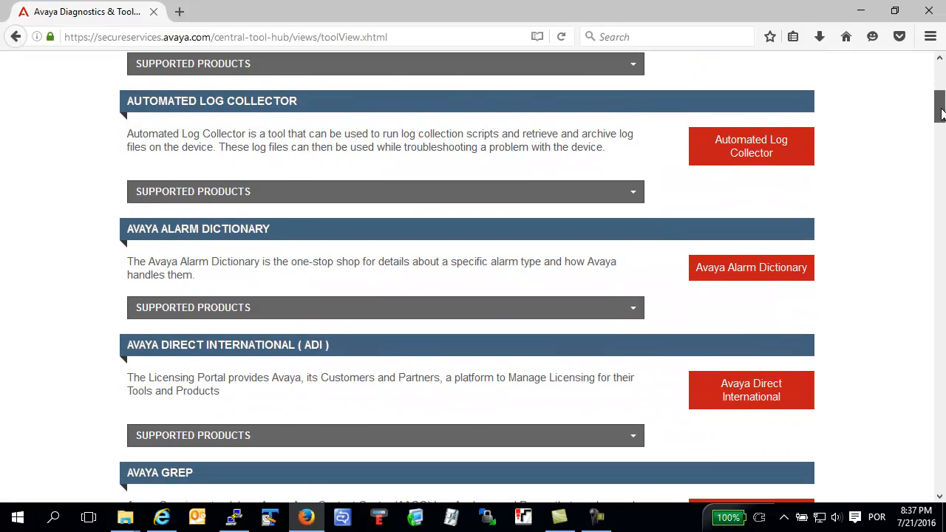
pyautogui.scroll(-3)
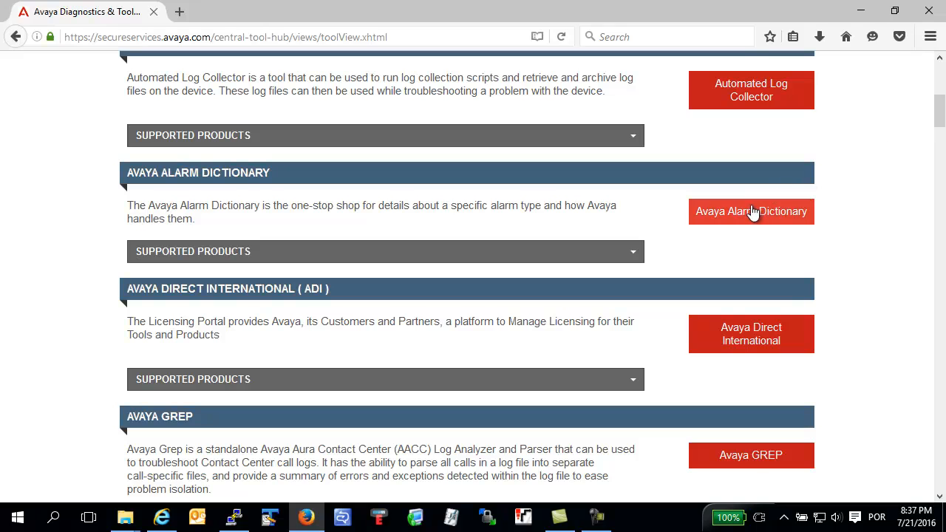
pyautogui.moveTo(751, 212)
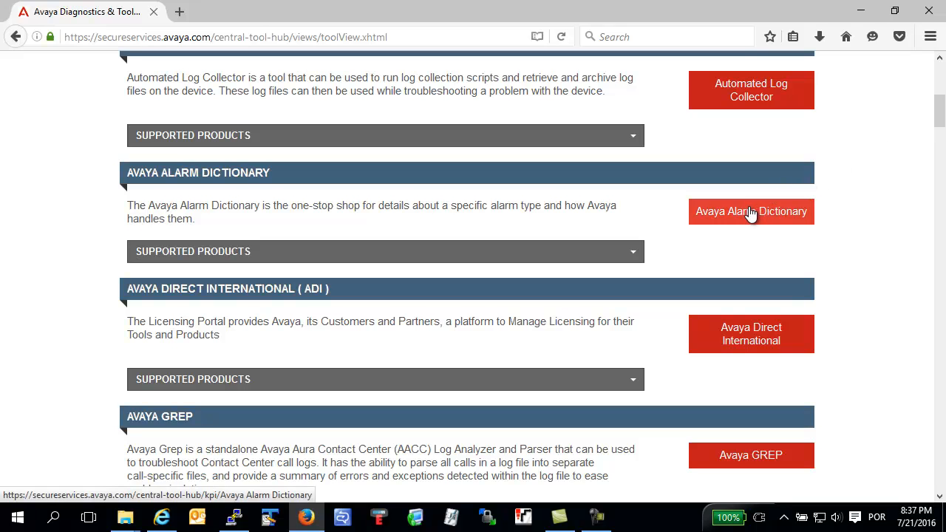
# Step: Launch the Avaya Alarm Dictionary and filter its alarms for UDS1
pyautogui.click(750, 211)
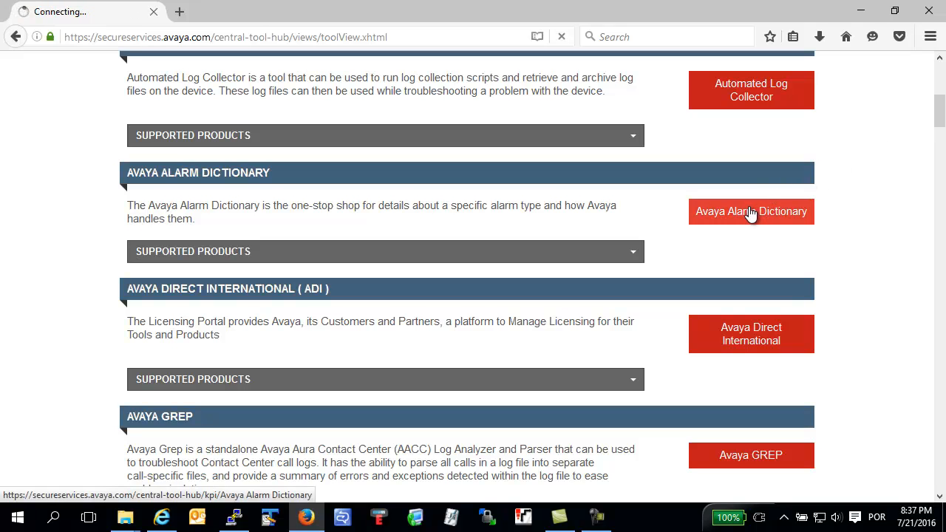
pyautogui.click(750, 211)
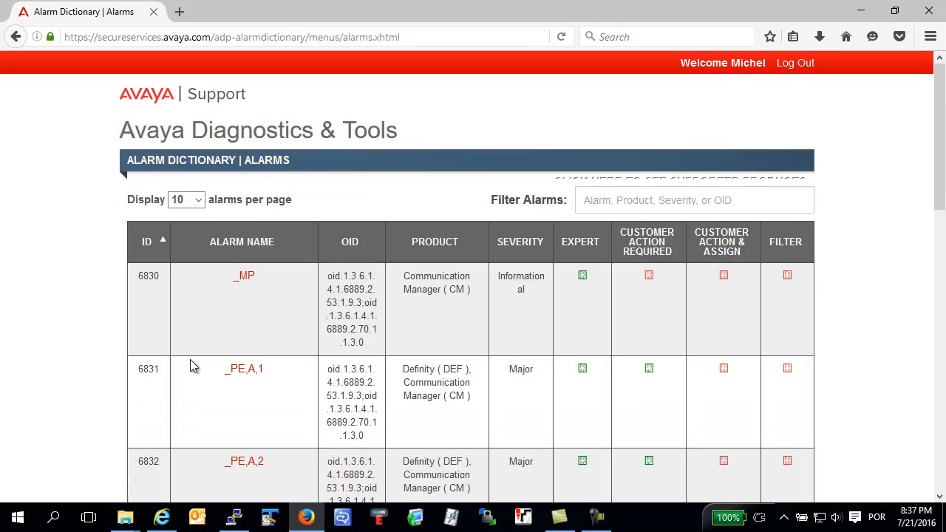
pyautogui.scroll(-3)
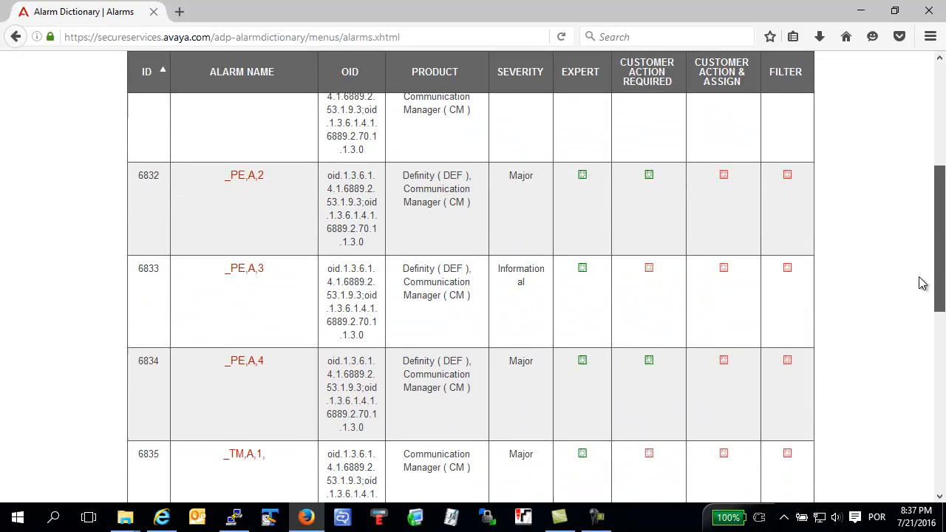
pyautogui.scroll(-3)
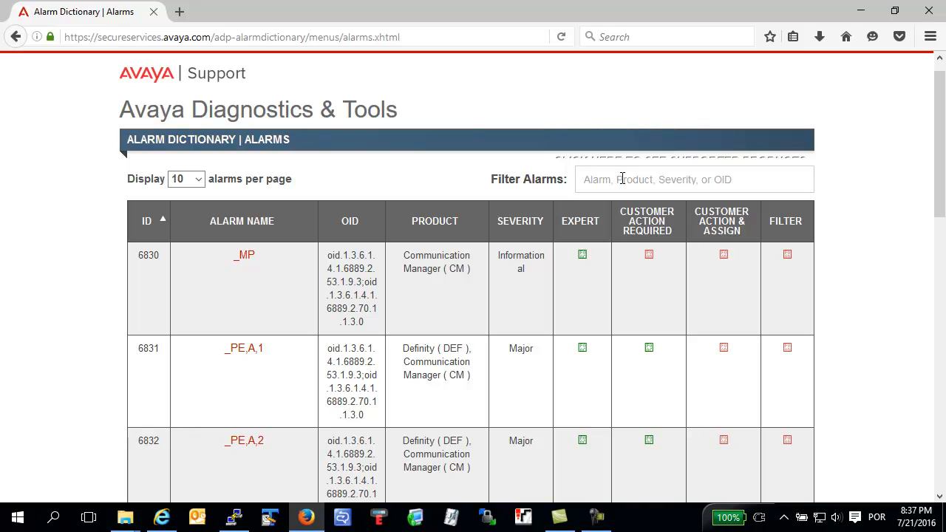
pyautogui.write('UDS')
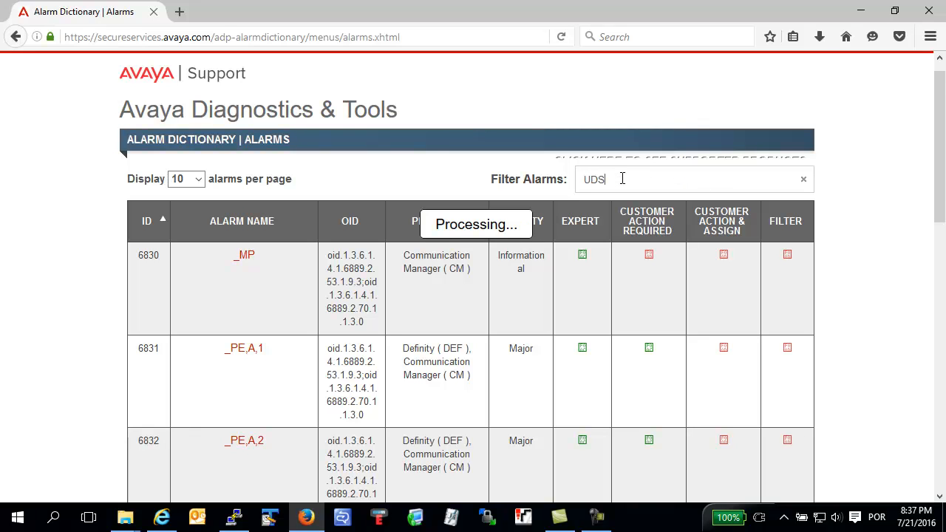
pyautogui.write('1')
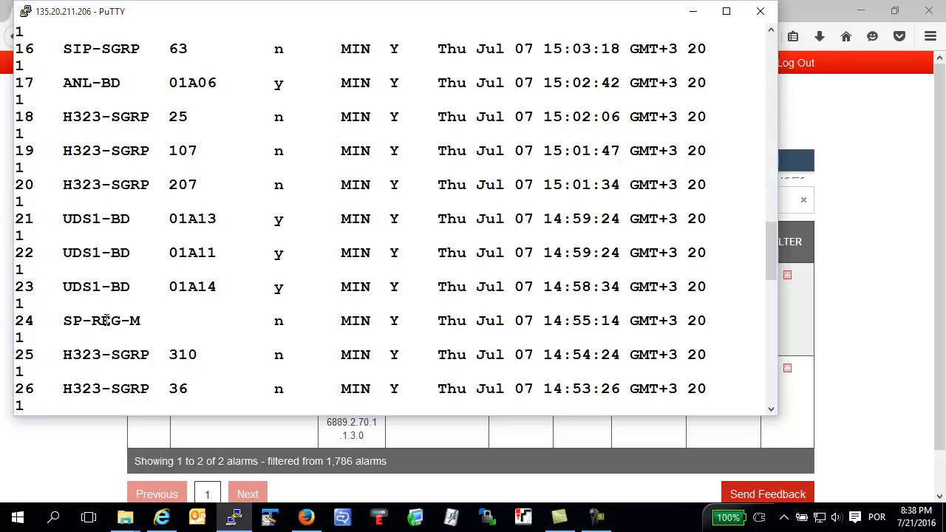
# Step: Replace the Filter Alarms text with ANL-BD to show only the ANL-BD,y entry
pyautogui.doubleClick(76, 83)
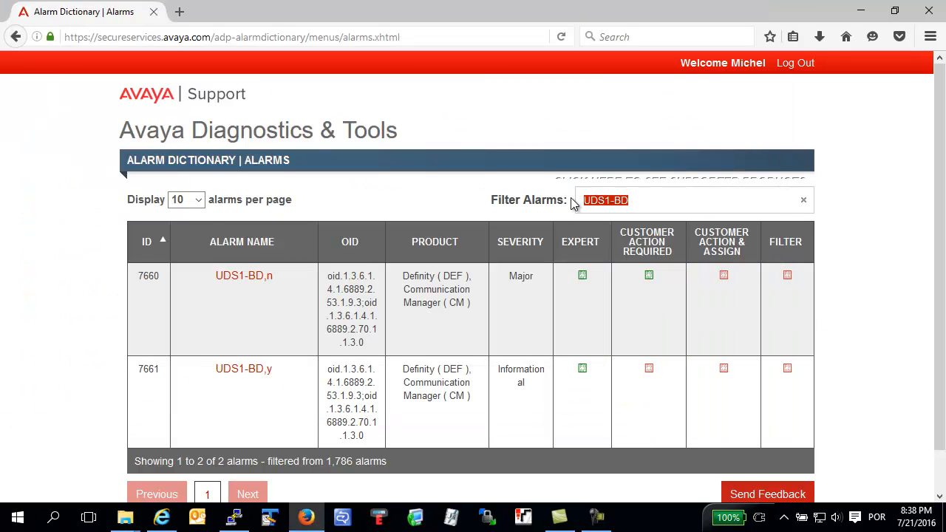
pyautogui.write('ANL-BD')
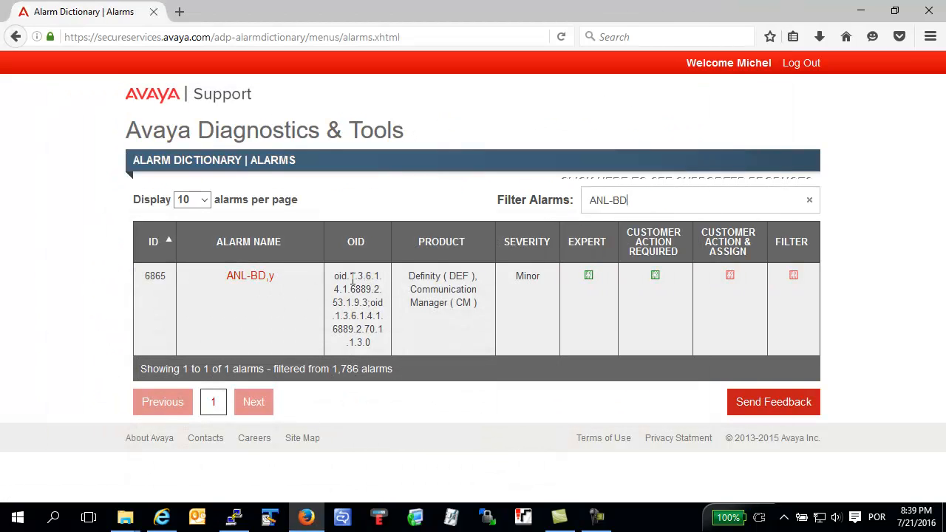
pyautogui.moveTo(249, 275)
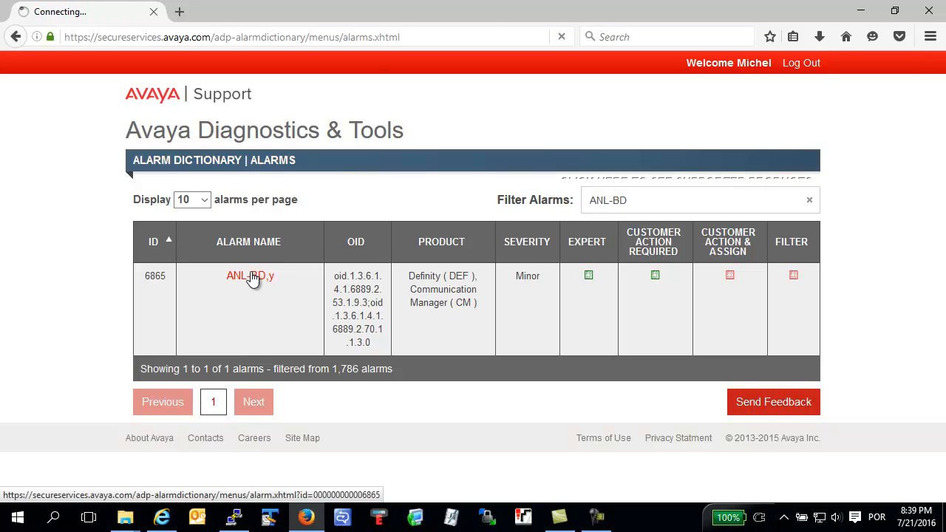
# Step: Open the ANL-BD,y alarm 6865 details and scroll through its treatments and SE codes
pyautogui.click(249, 276)
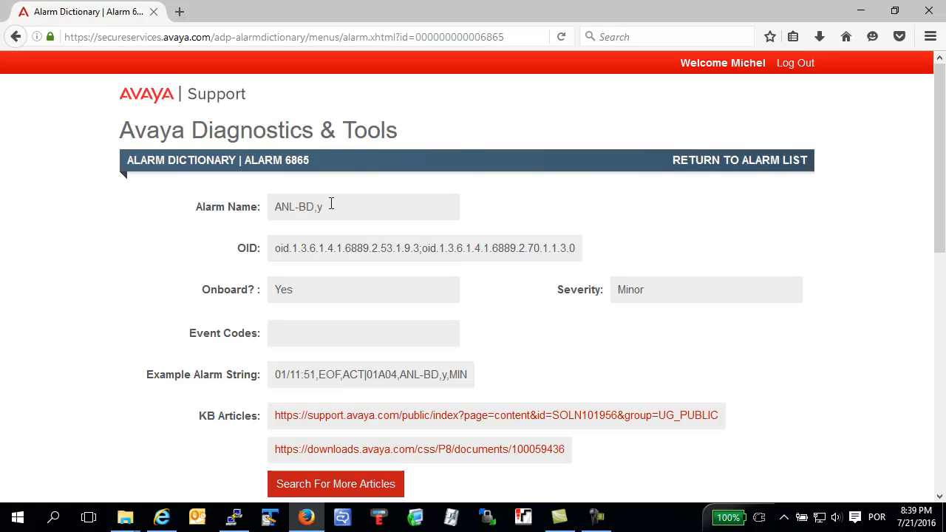
pyautogui.moveTo(328, 215)
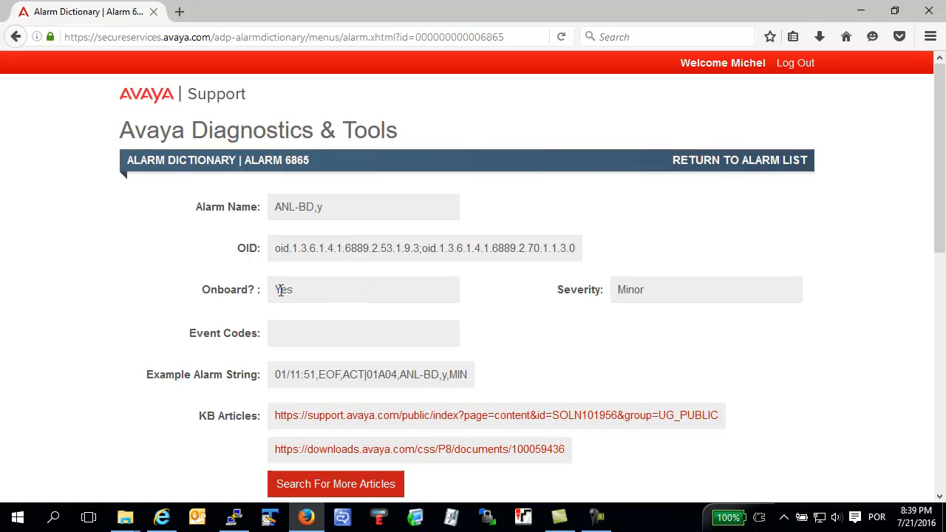
pyautogui.moveTo(524, 324)
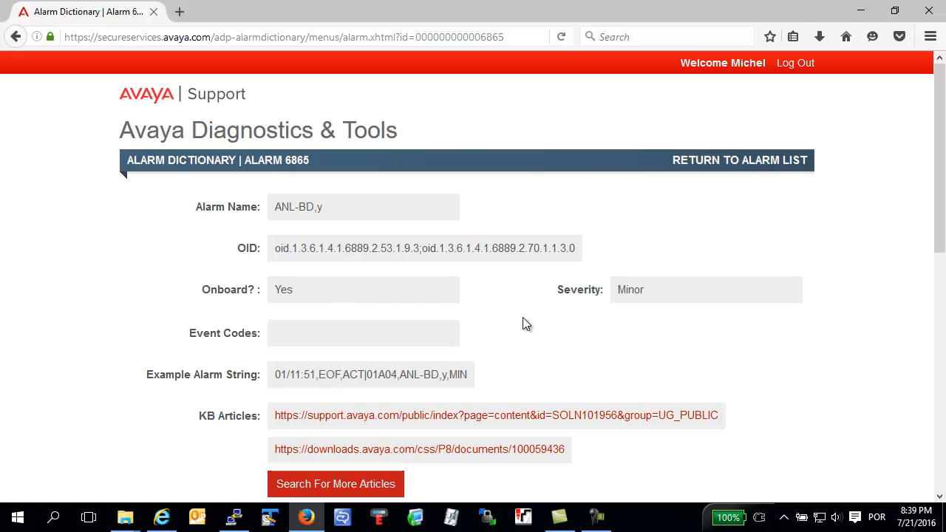
pyautogui.scroll(-3)
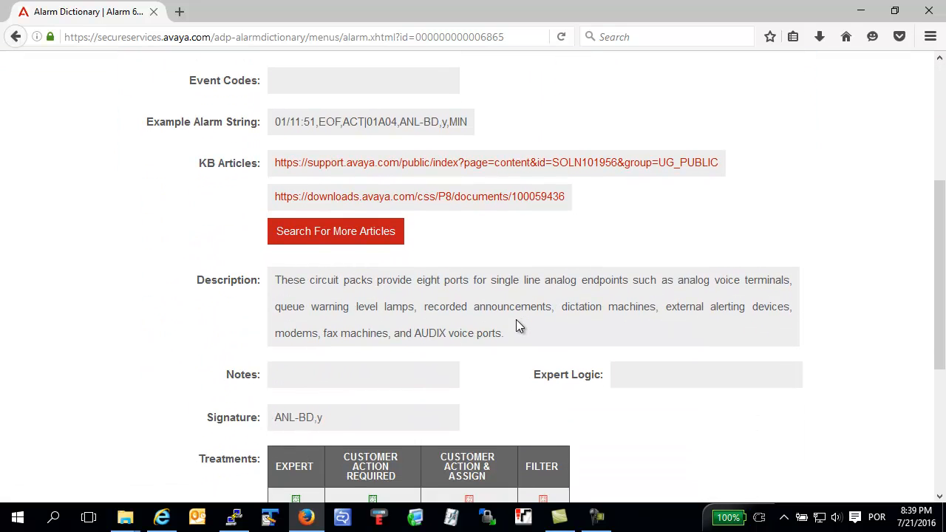
pyautogui.moveTo(674, 314)
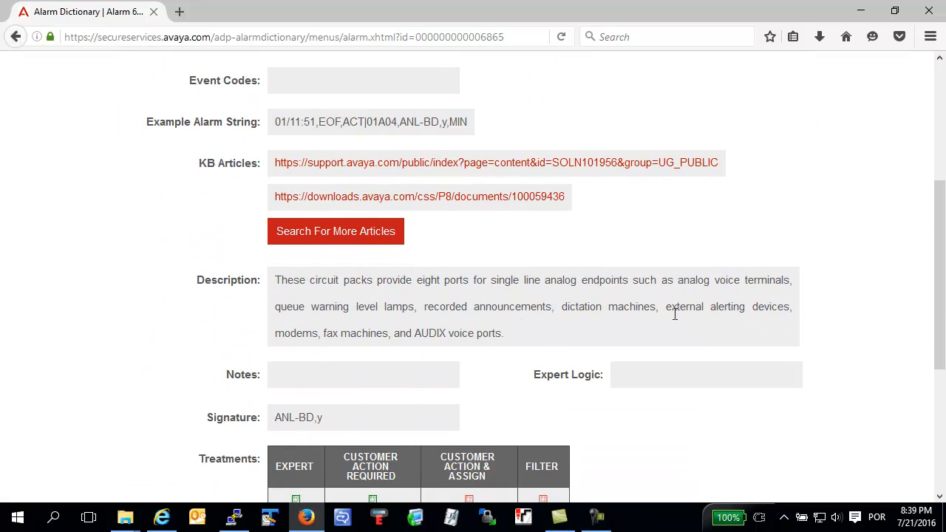
pyautogui.moveTo(530, 323)
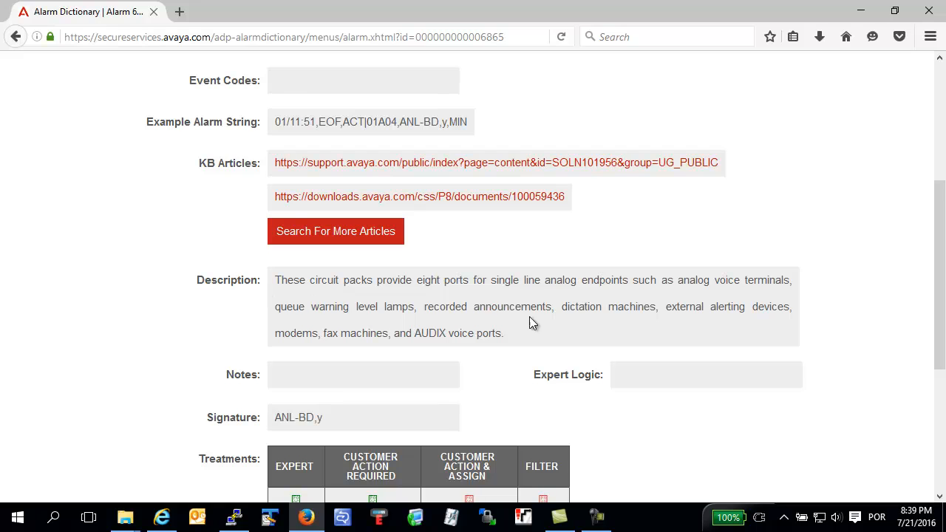
pyautogui.moveTo(678, 320)
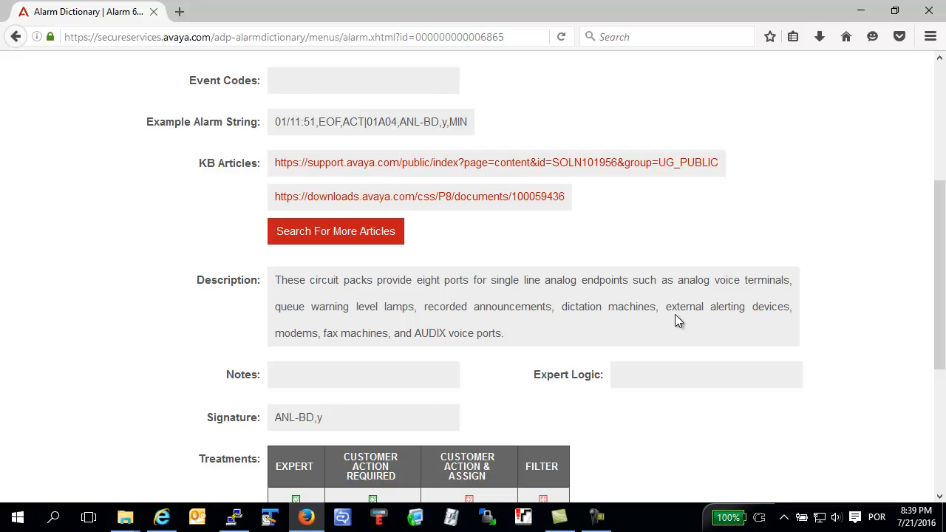
pyautogui.moveTo(502, 162)
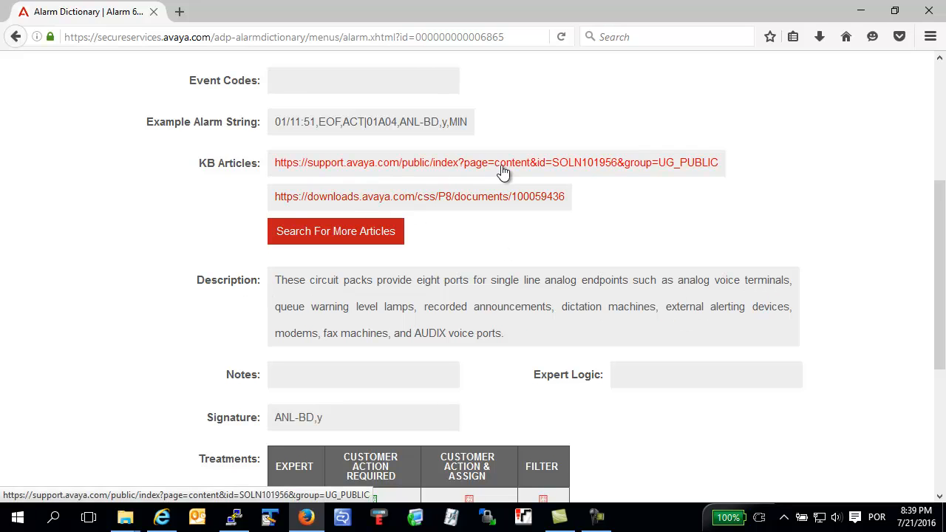
pyautogui.moveTo(522, 172)
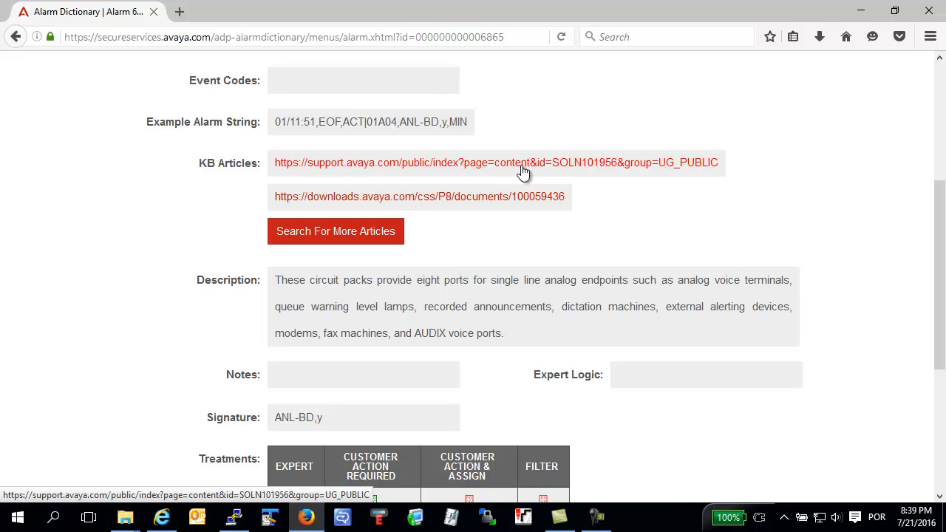
pyautogui.moveTo(329, 172)
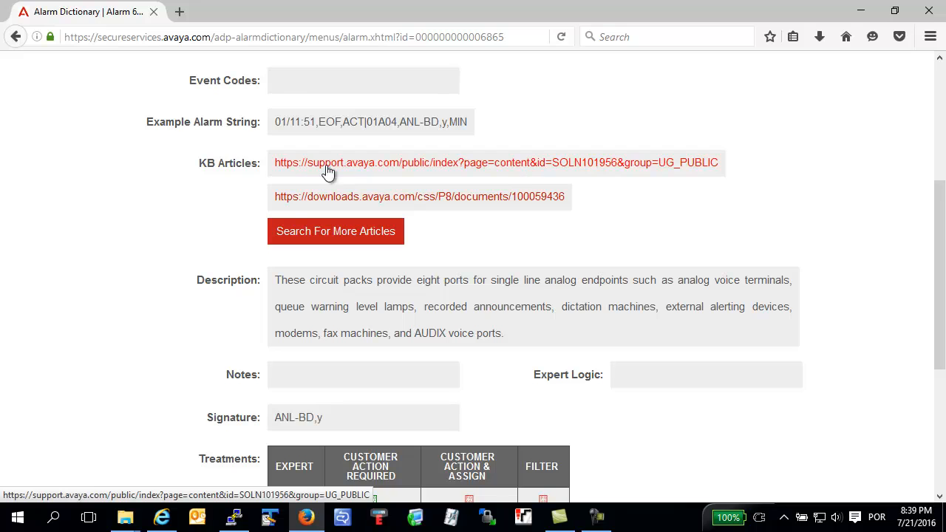
pyautogui.moveTo(348, 205)
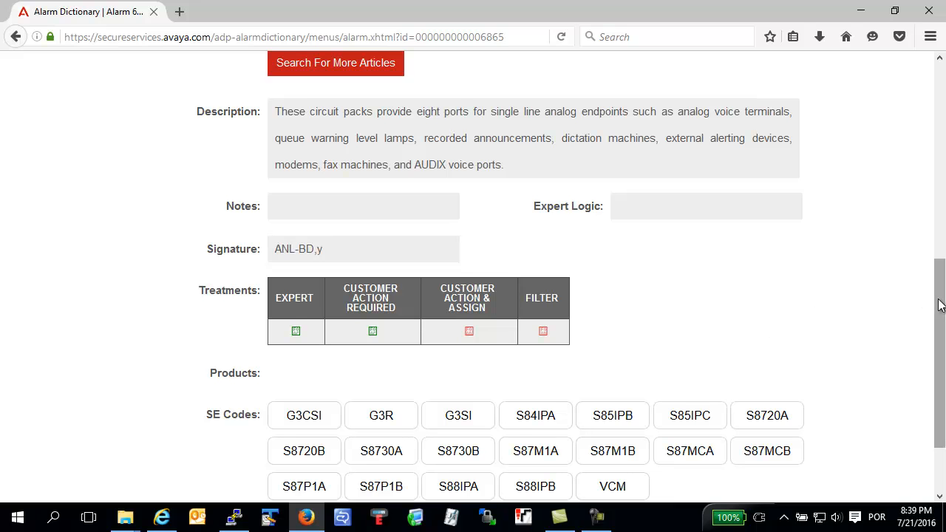
pyautogui.scroll(-3)
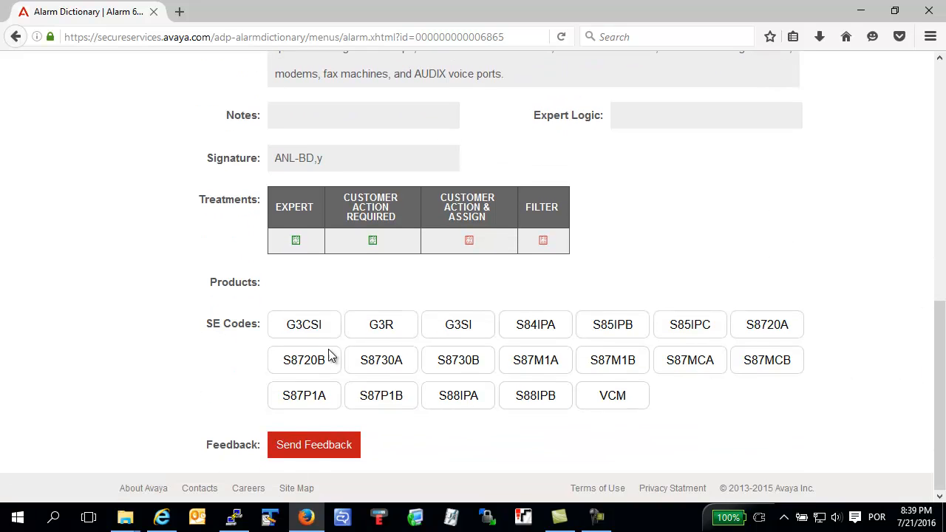
pyautogui.moveTo(632, 282)
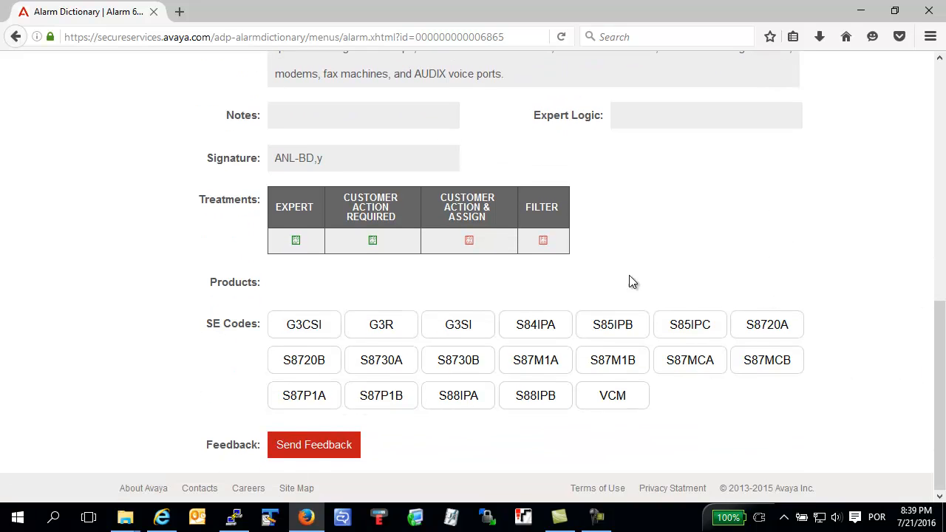